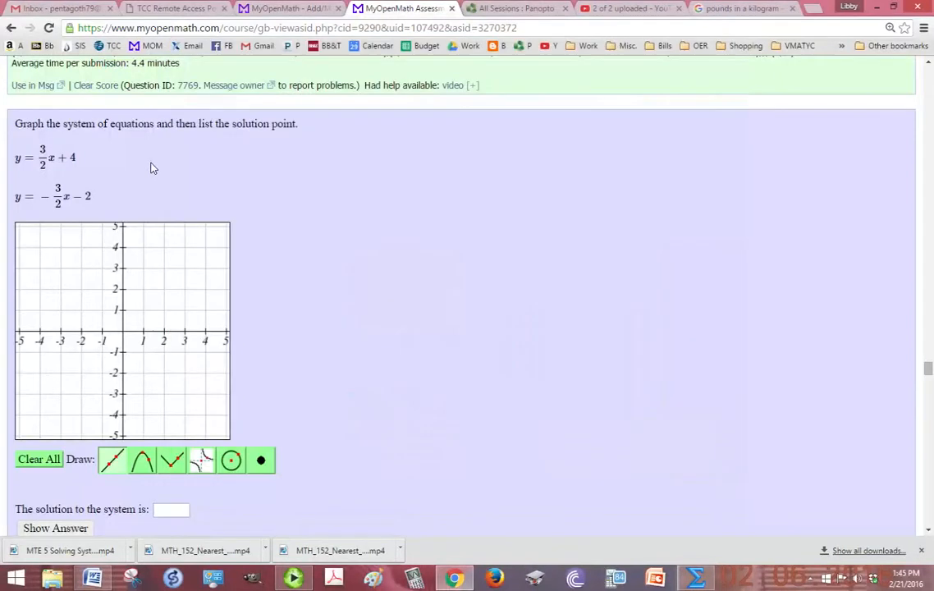
mouse_move(186, 137)
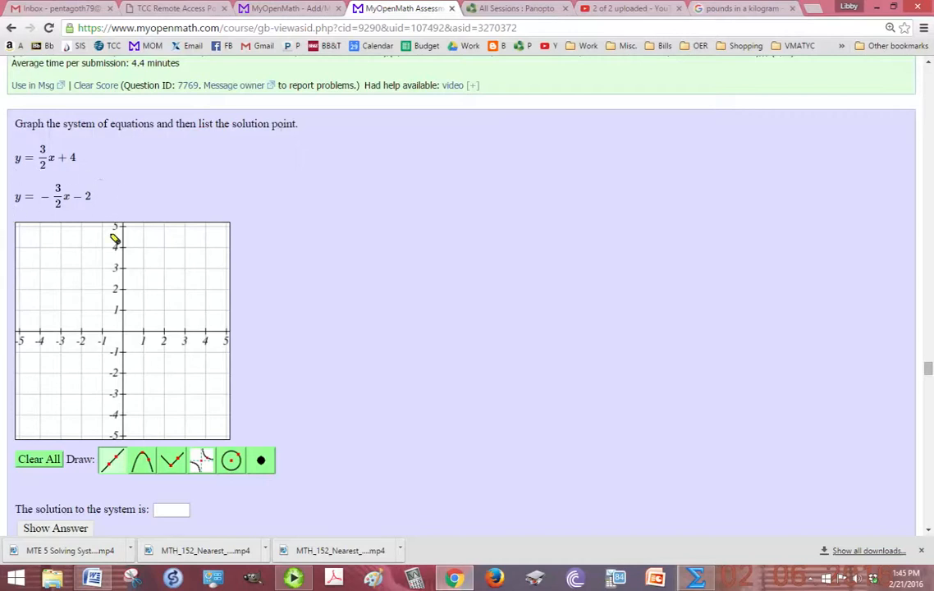
mouse_move(128, 365)
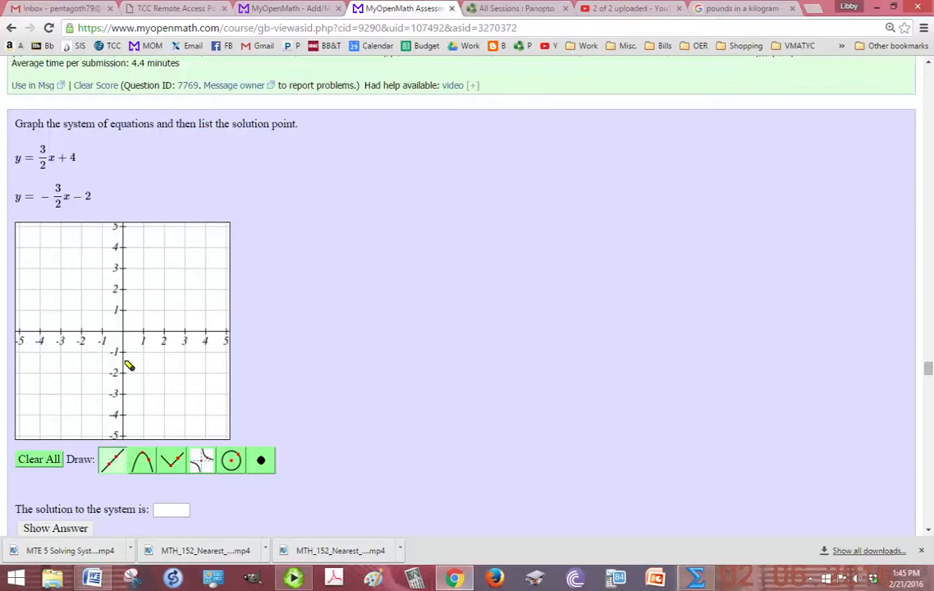
mouse_move(46, 146)
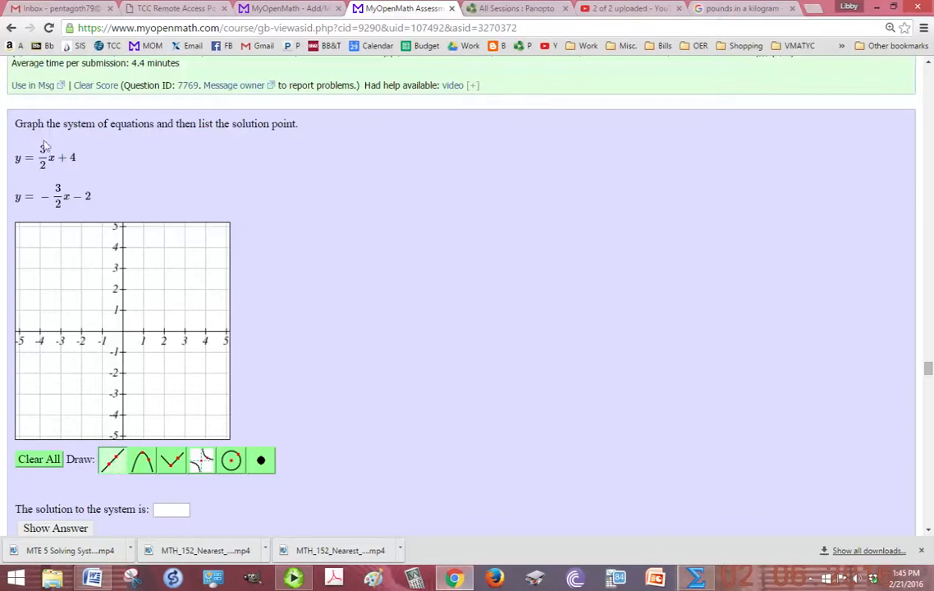
mouse_move(121, 250)
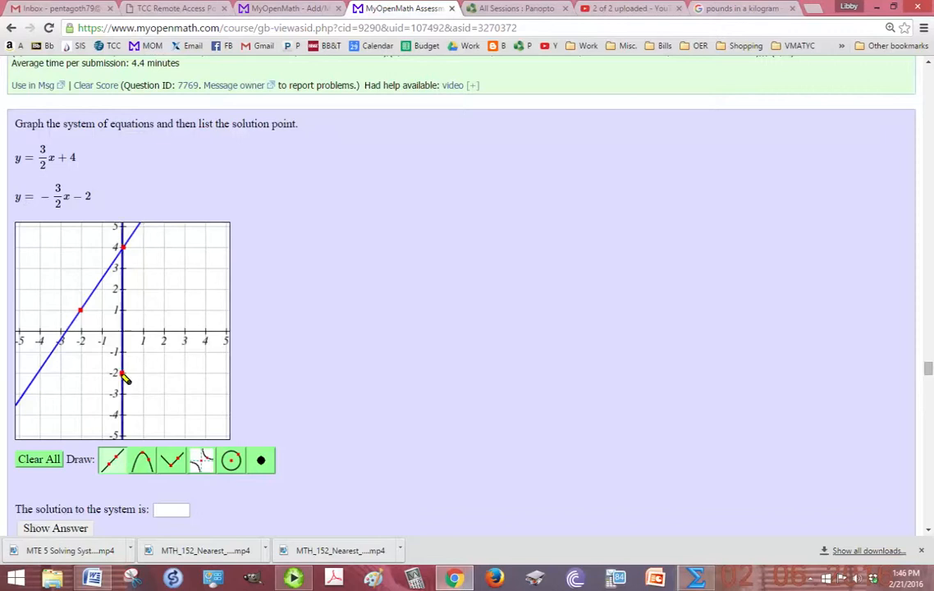
Draw the line y = -3/2x - 2 from (0, -2) across the grid.
left_click_drag(124, 376, 121, 440)
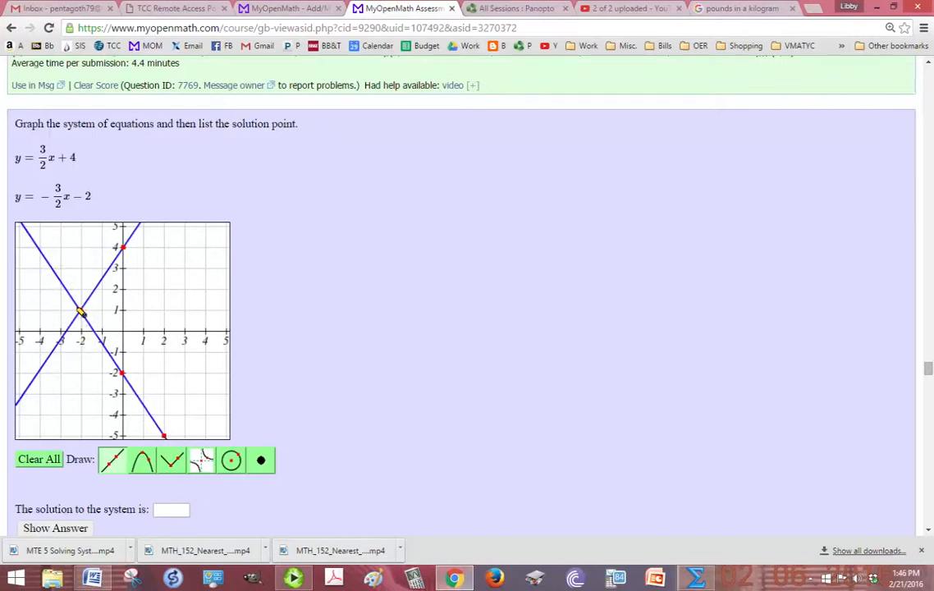
Enter the intersection point (-2,1) as the solution in the answer box.
left_click(170, 509)
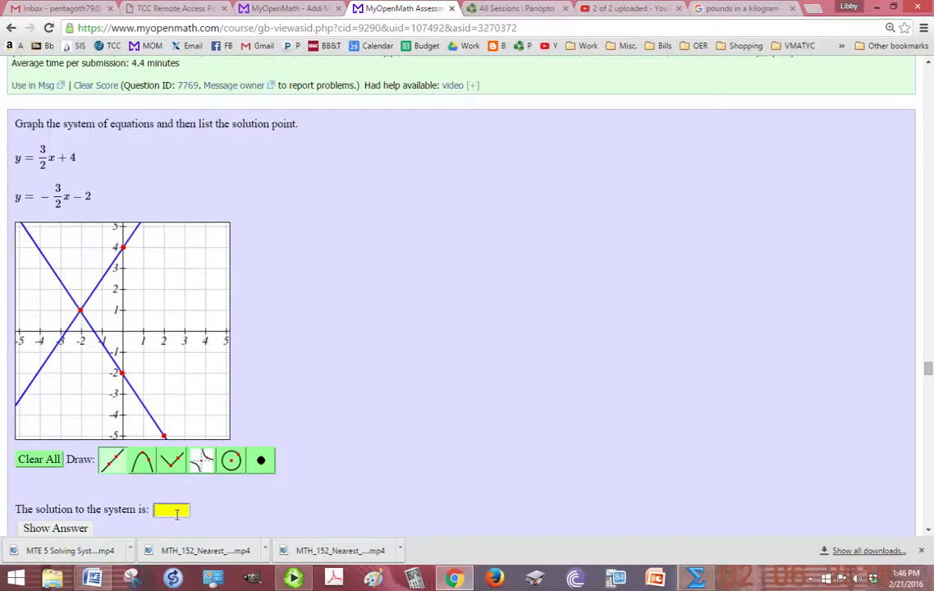
type("(-2,1")
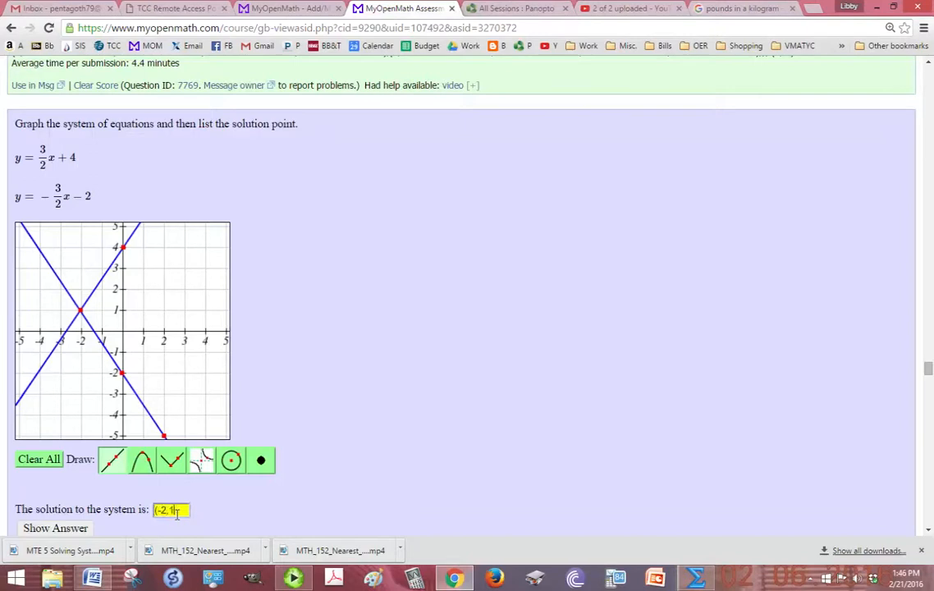